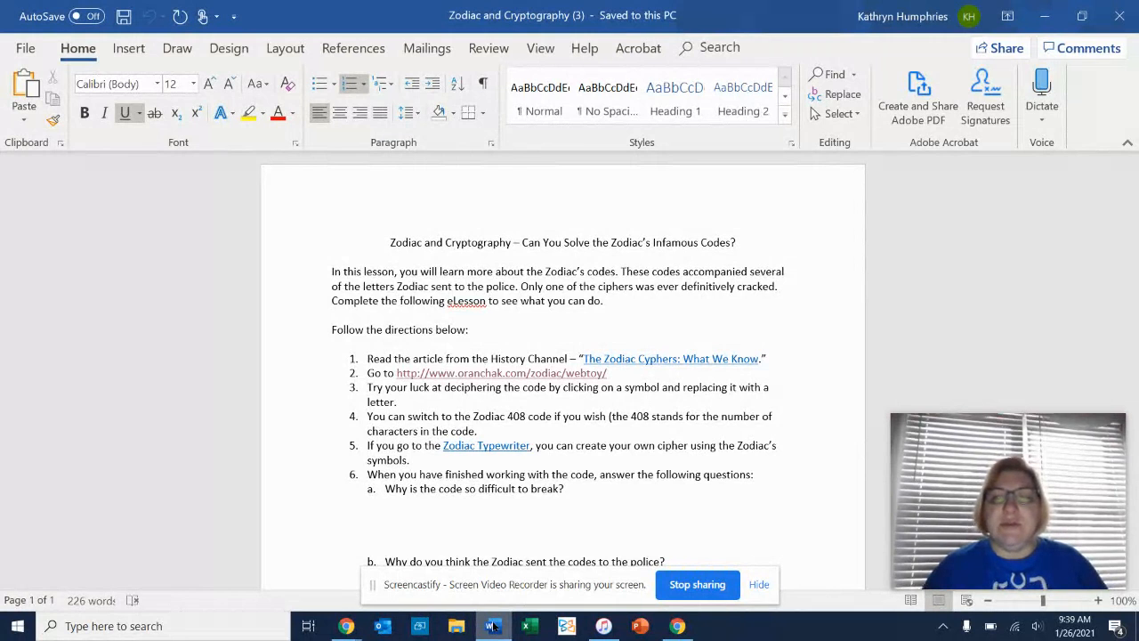
mouse_move(636, 359)
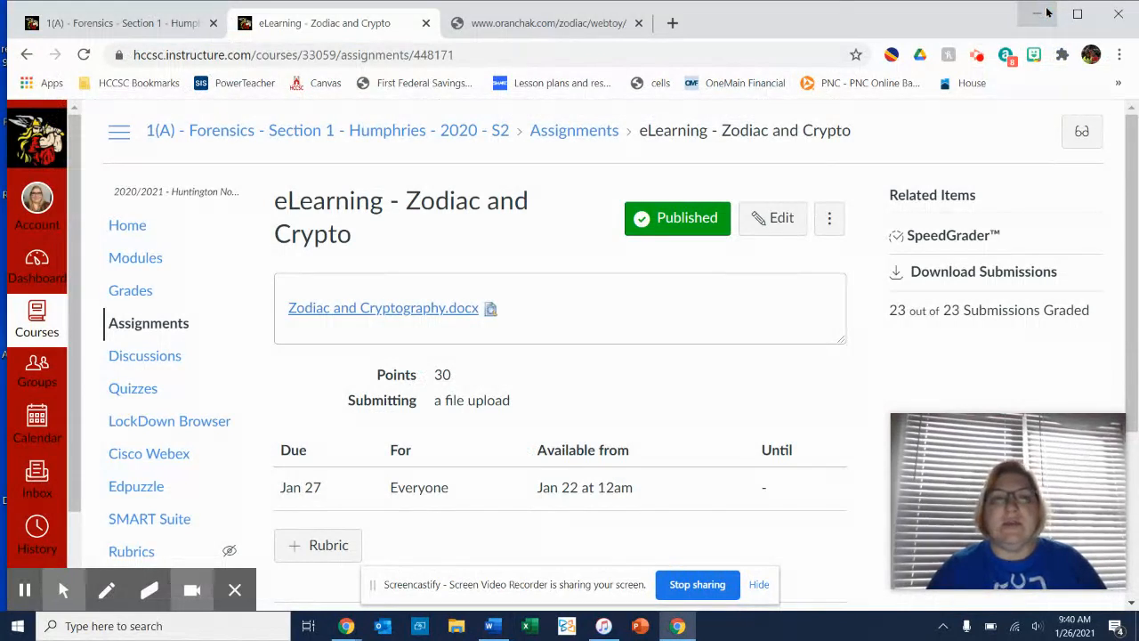
Bring up the oranchak.com Zodiac cipher webtoy and scroll to its cipher grid.
left_click(542, 22)
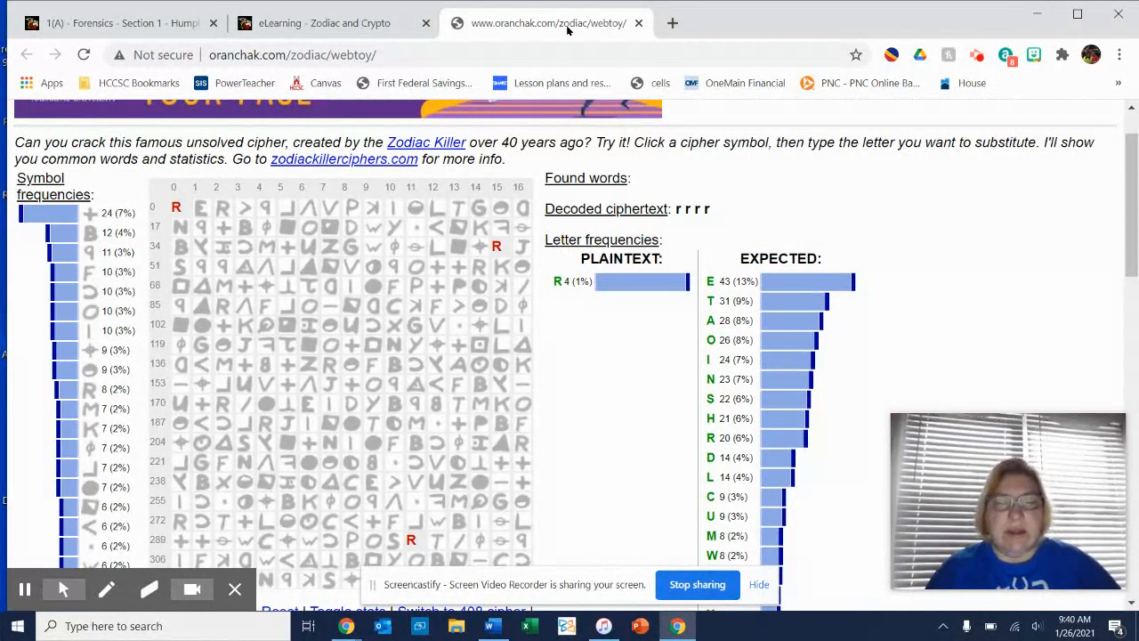
mouse_move(246, 225)
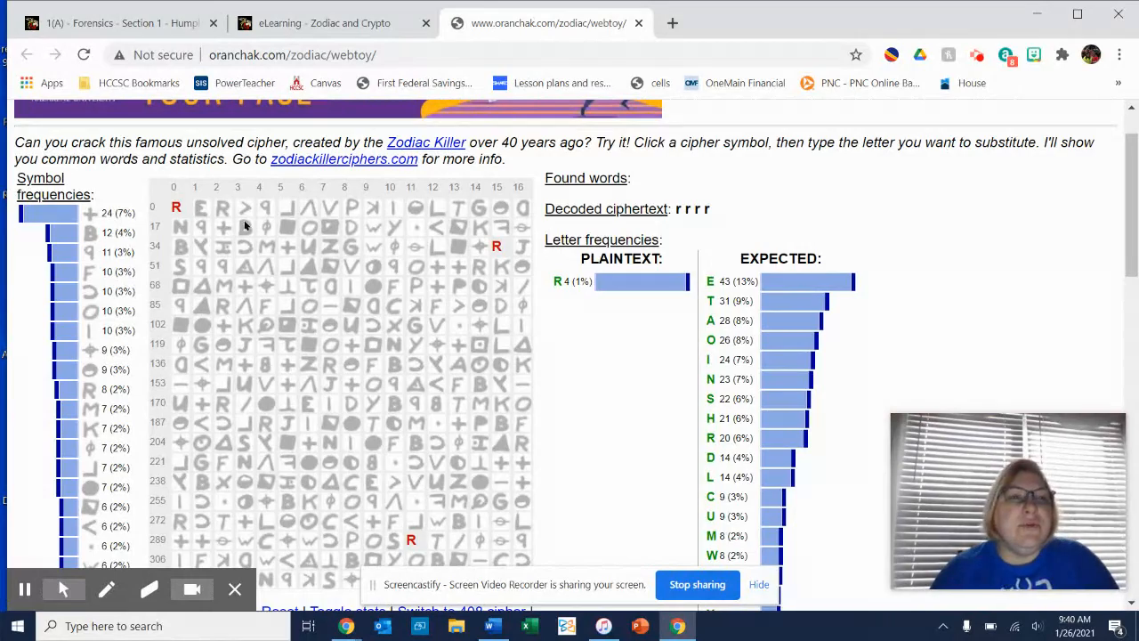
scroll("down", 3)
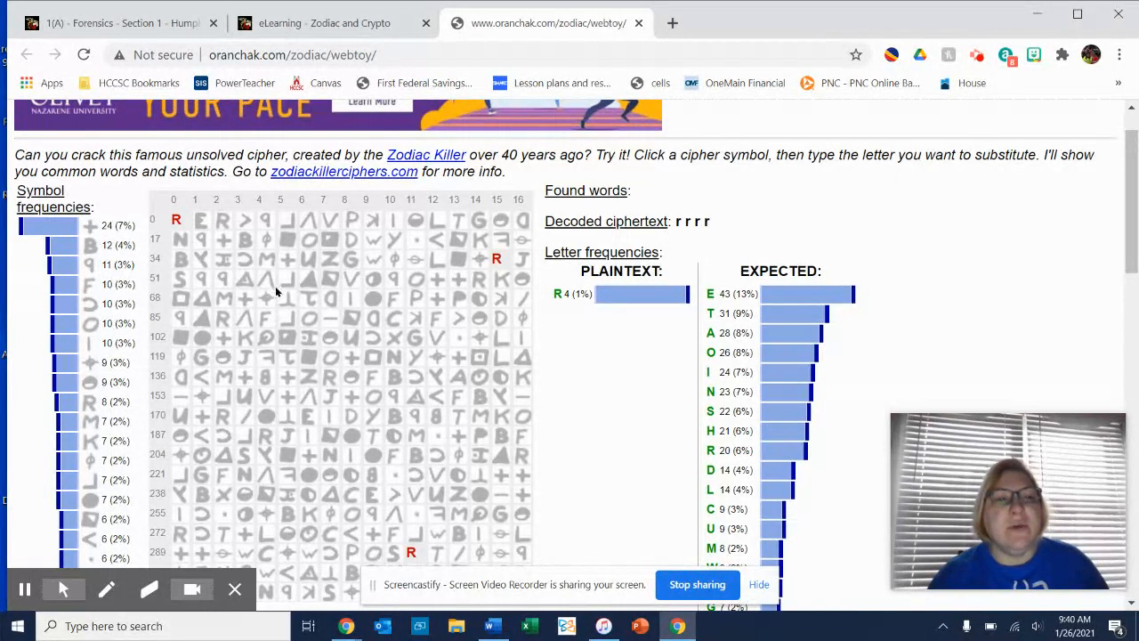
mouse_move(399, 401)
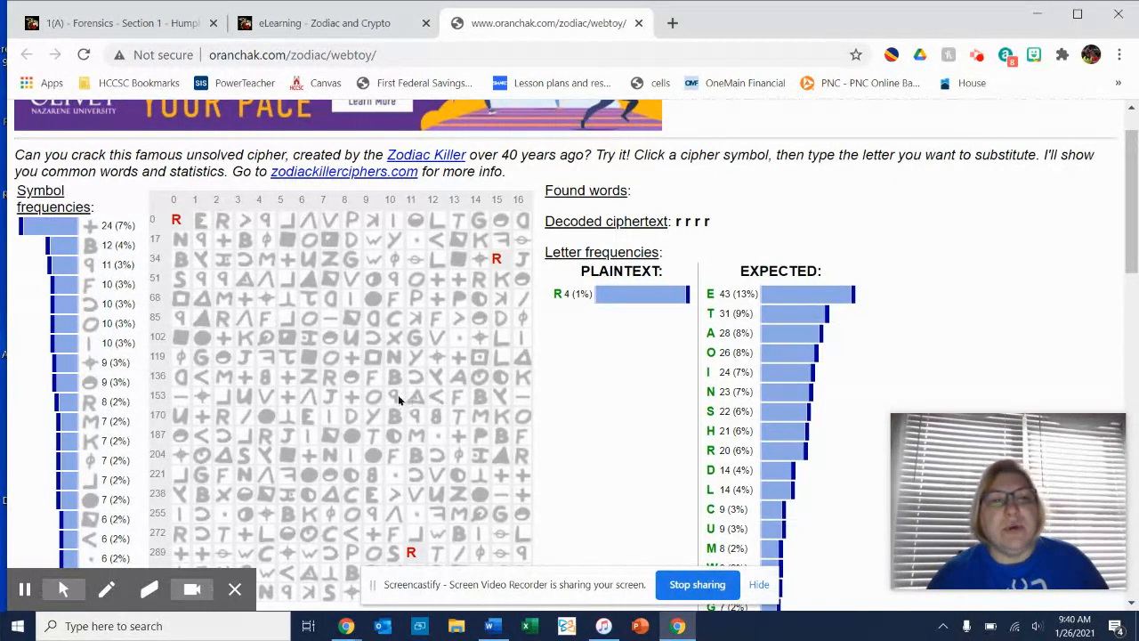
mouse_move(195, 221)
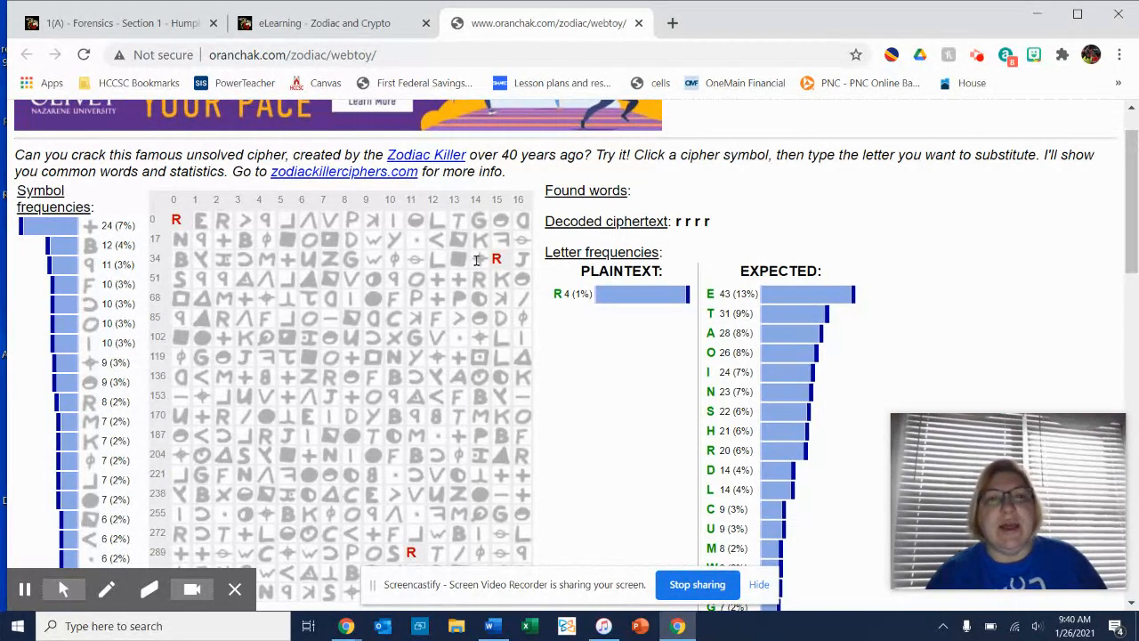
mouse_move(576, 362)
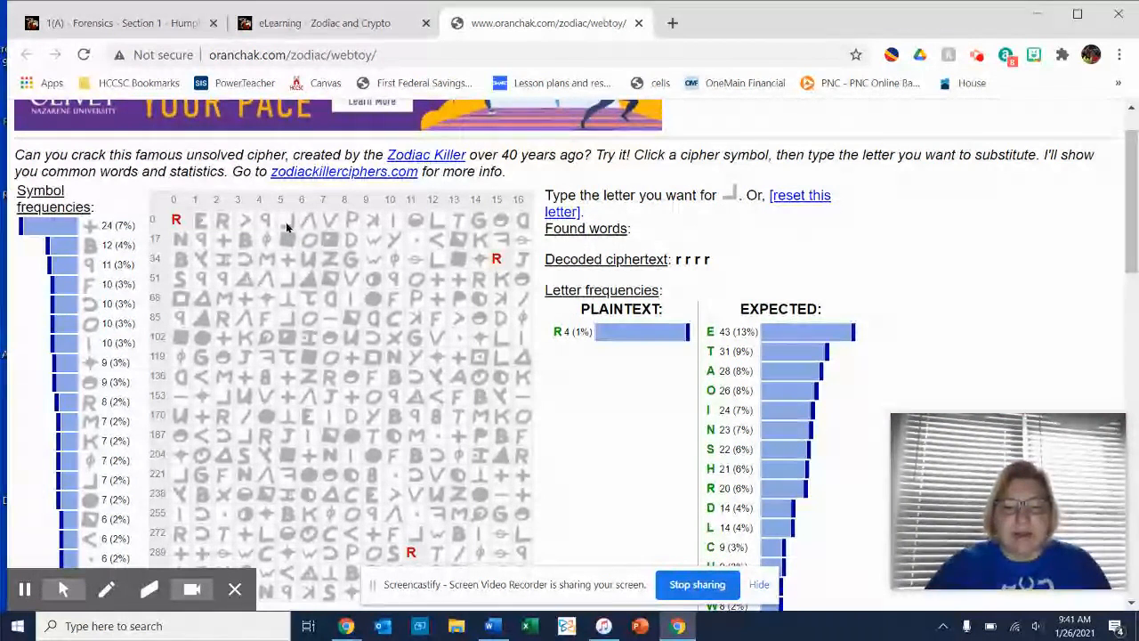
Substitute the letter O for the selected cipher symbol.
type("o r o o o o o o")
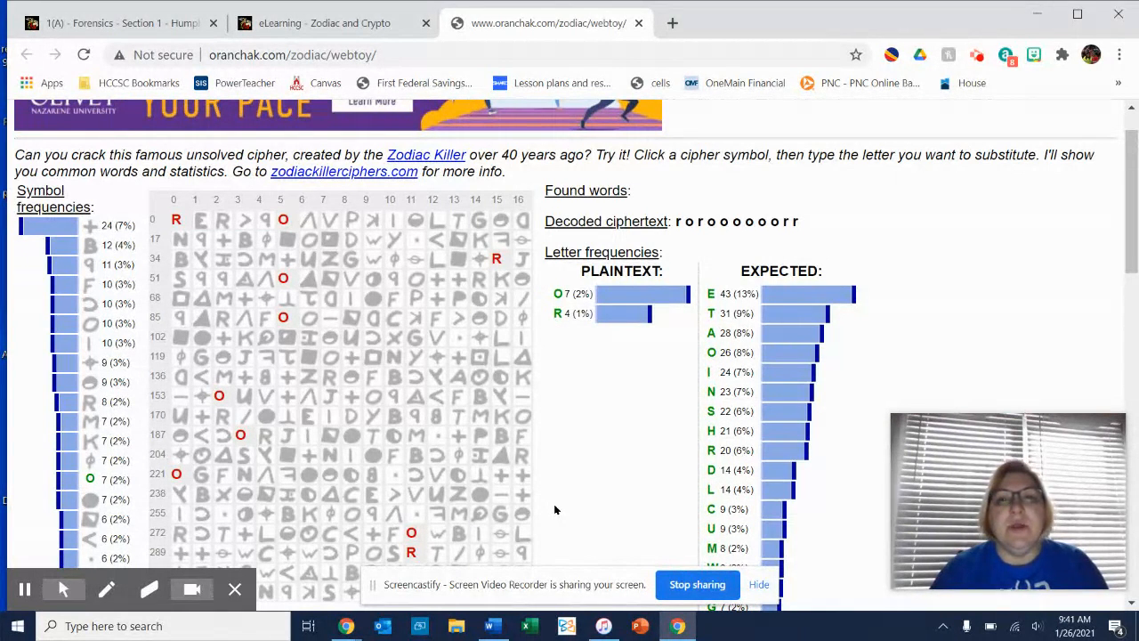
mouse_move(767, 356)
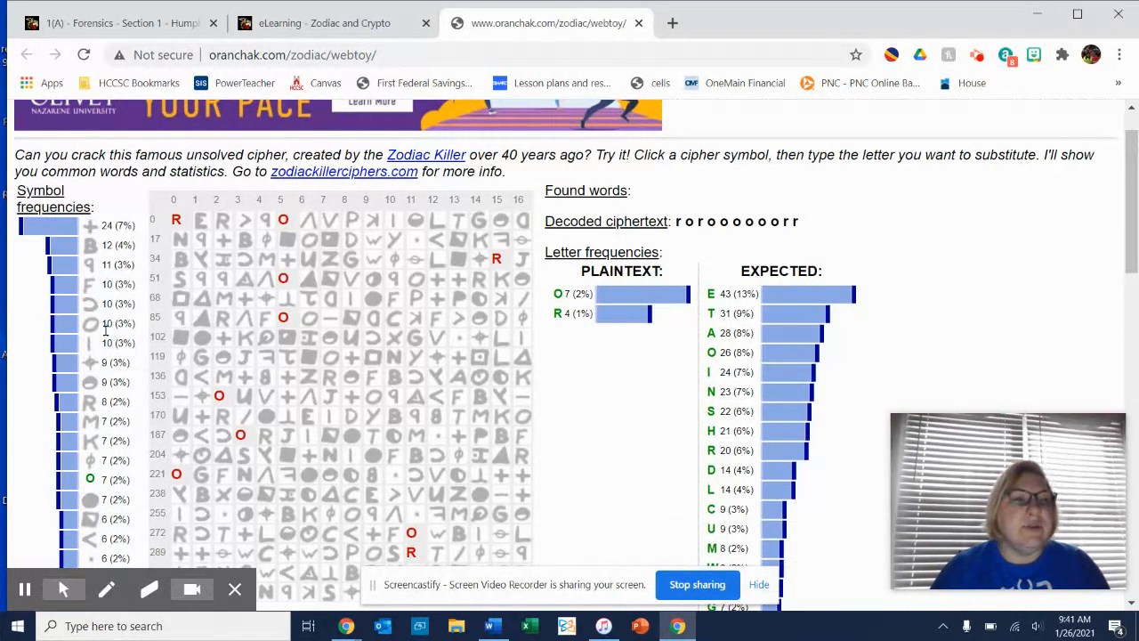
mouse_move(323, 499)
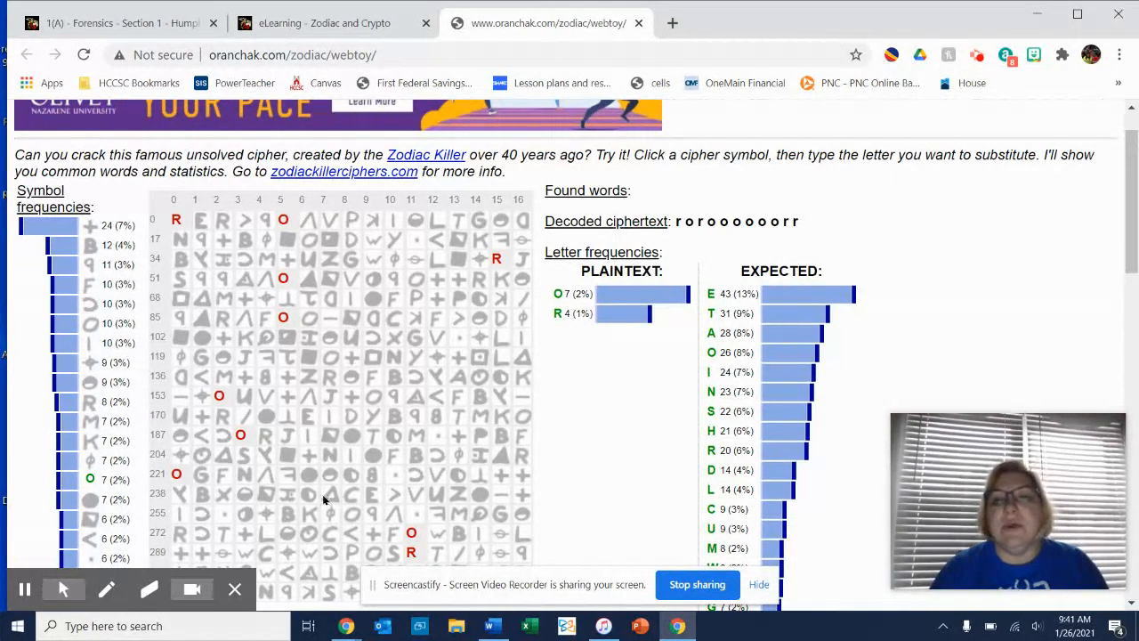
mouse_move(783, 299)
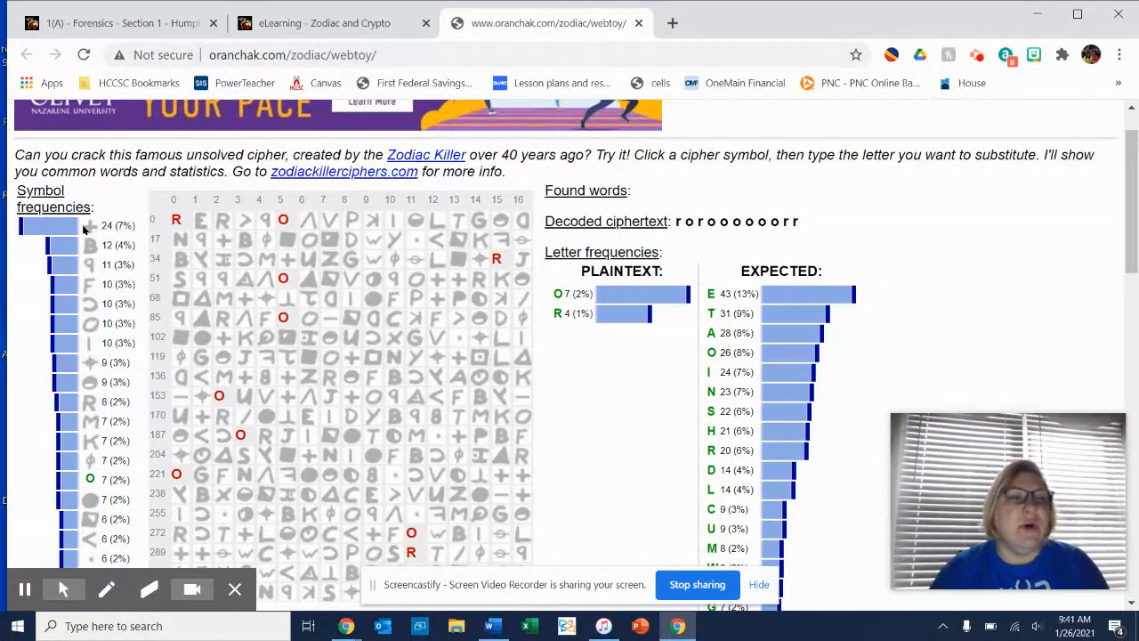
mouse_move(224, 248)
type("E")
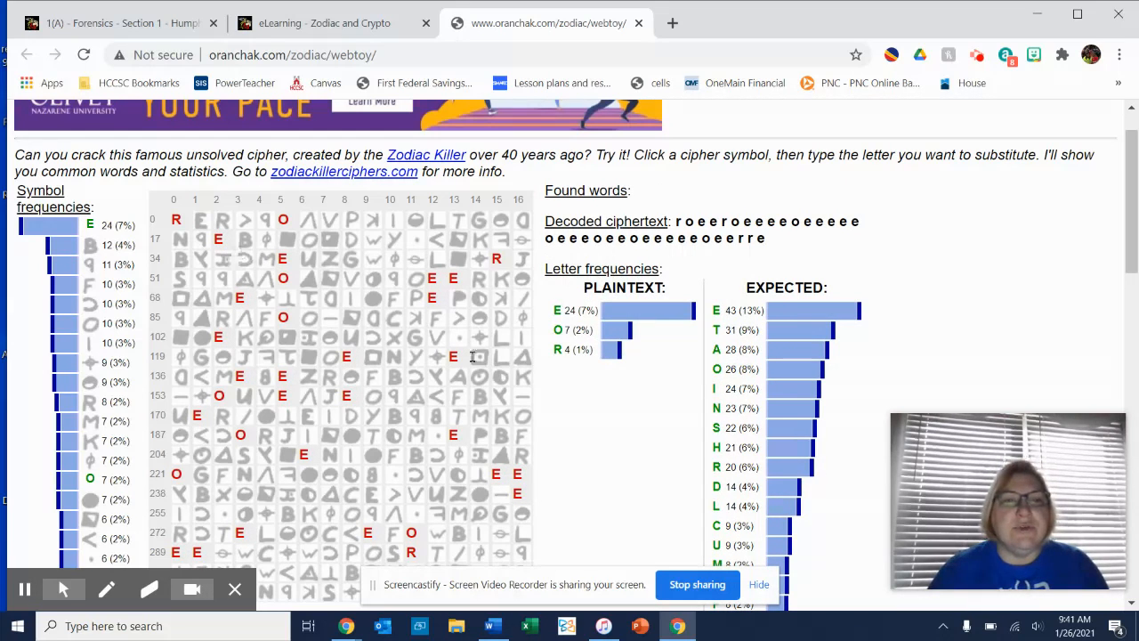
Scroll down the webtoy page toward the 'Switch to 408 cipher' option.
scroll("down", 3)
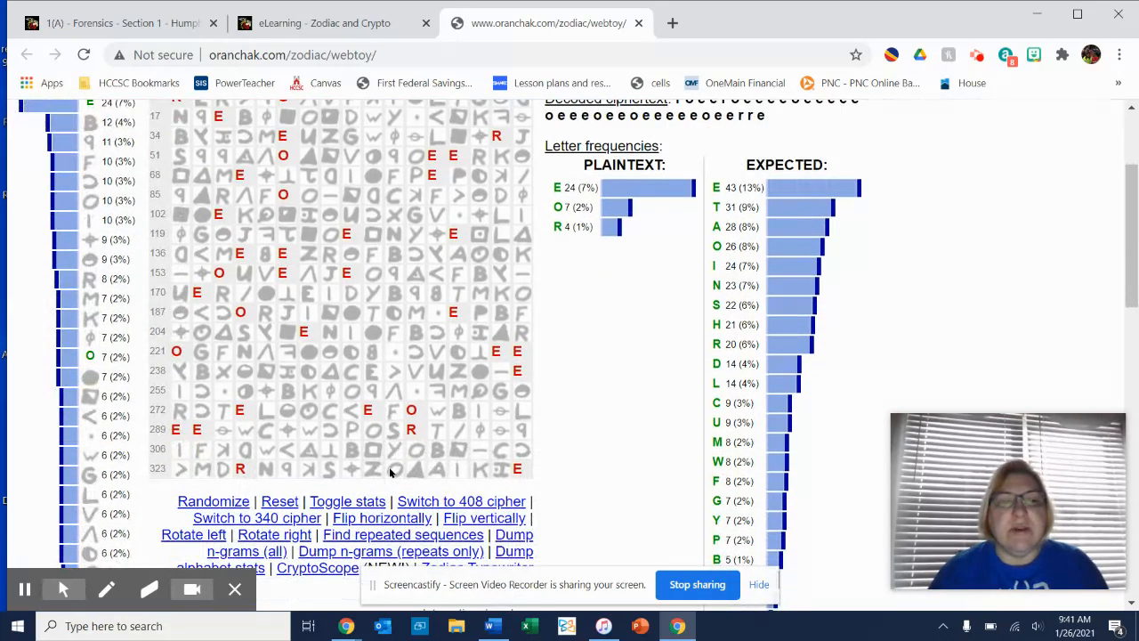
scroll("down", 3)
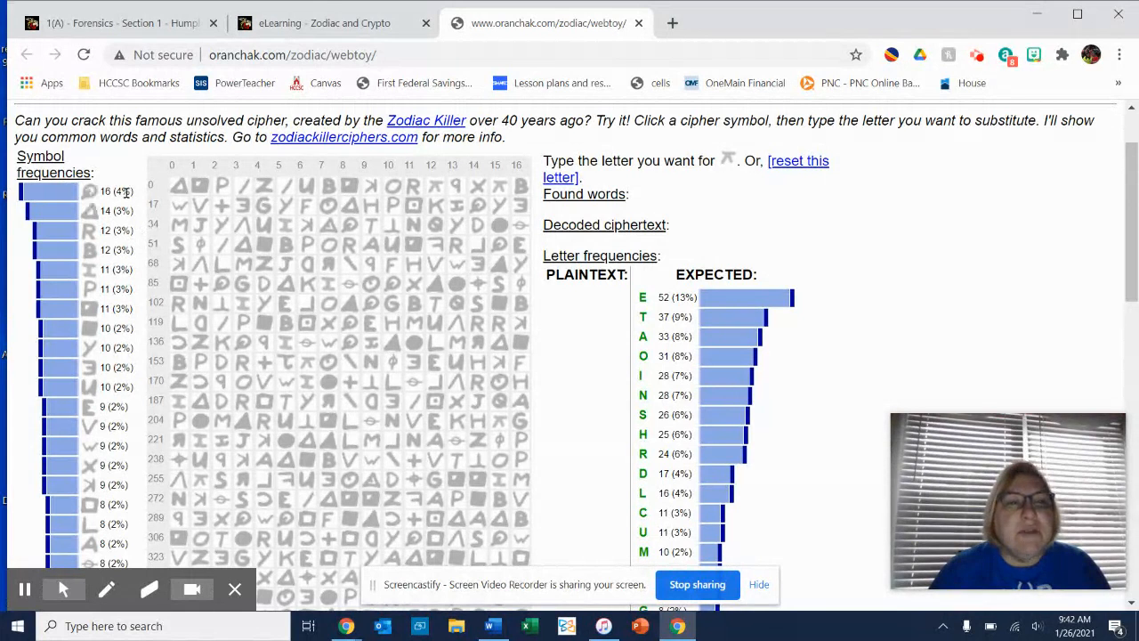
mouse_move(214, 298)
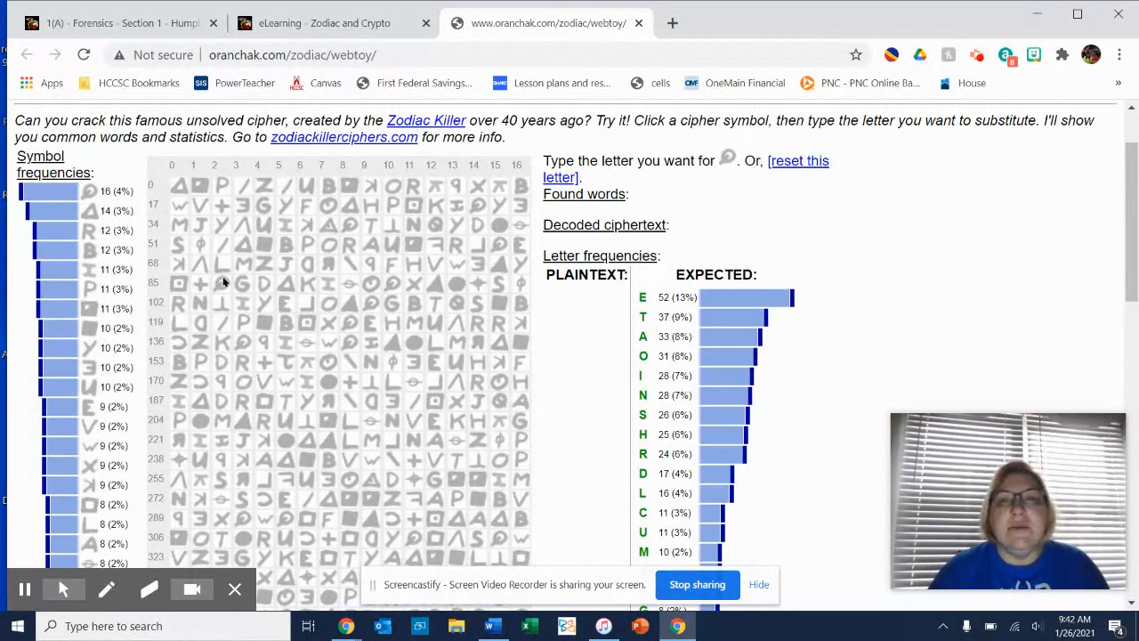
Map the selected most frequent 408-cipher symbol to E, giving sixteen E's.
type("e")
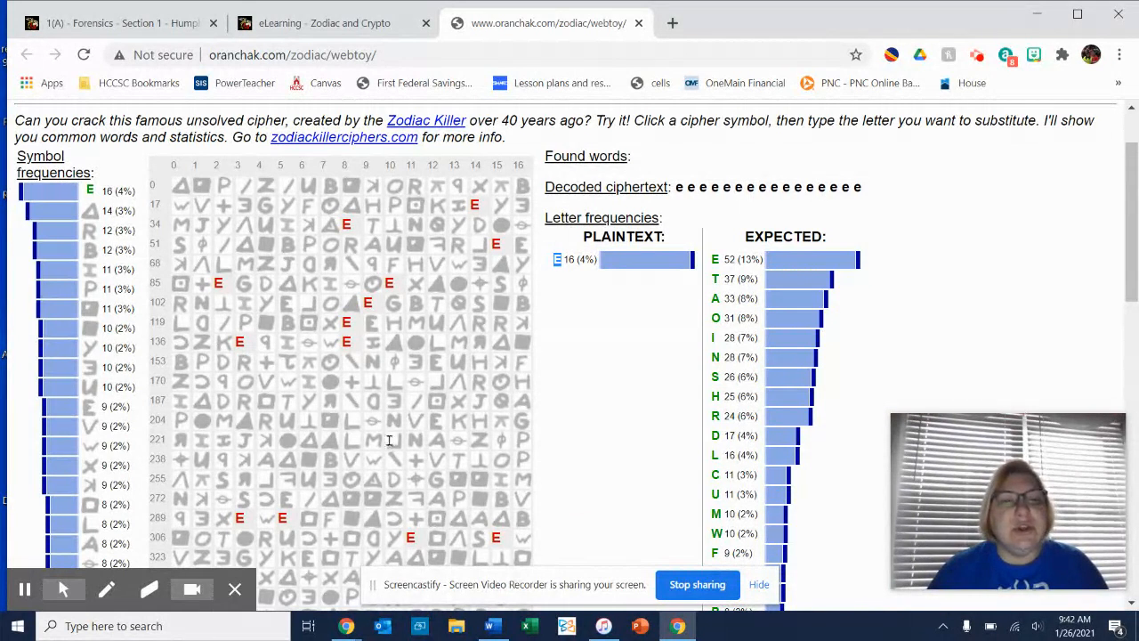
mouse_move(442, 395)
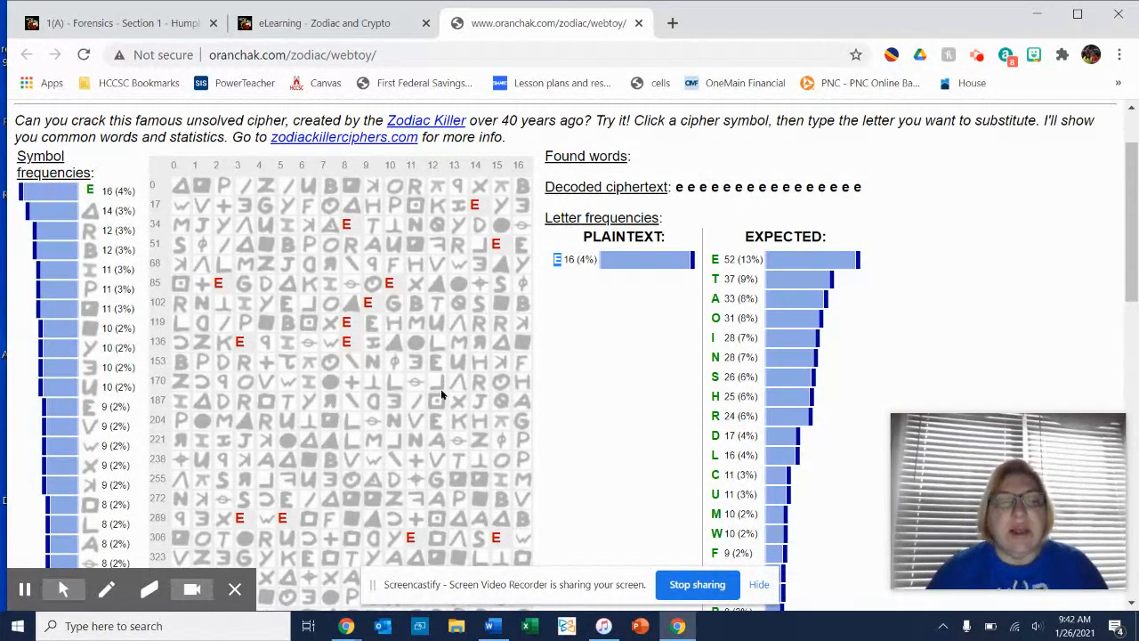
mouse_move(223, 183)
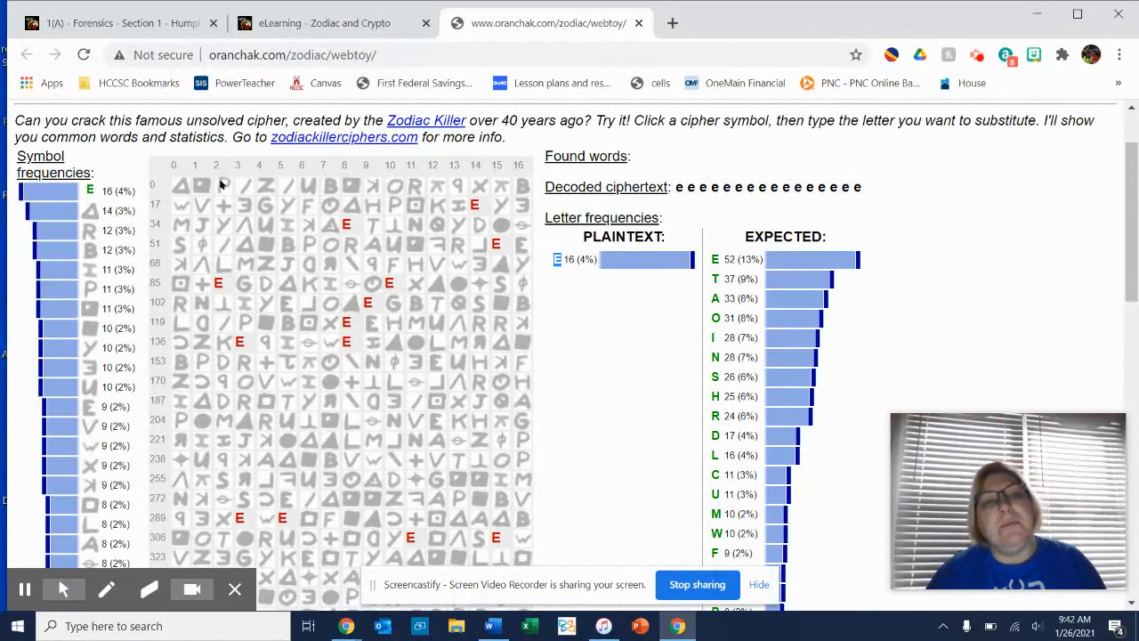
mouse_move(456, 217)
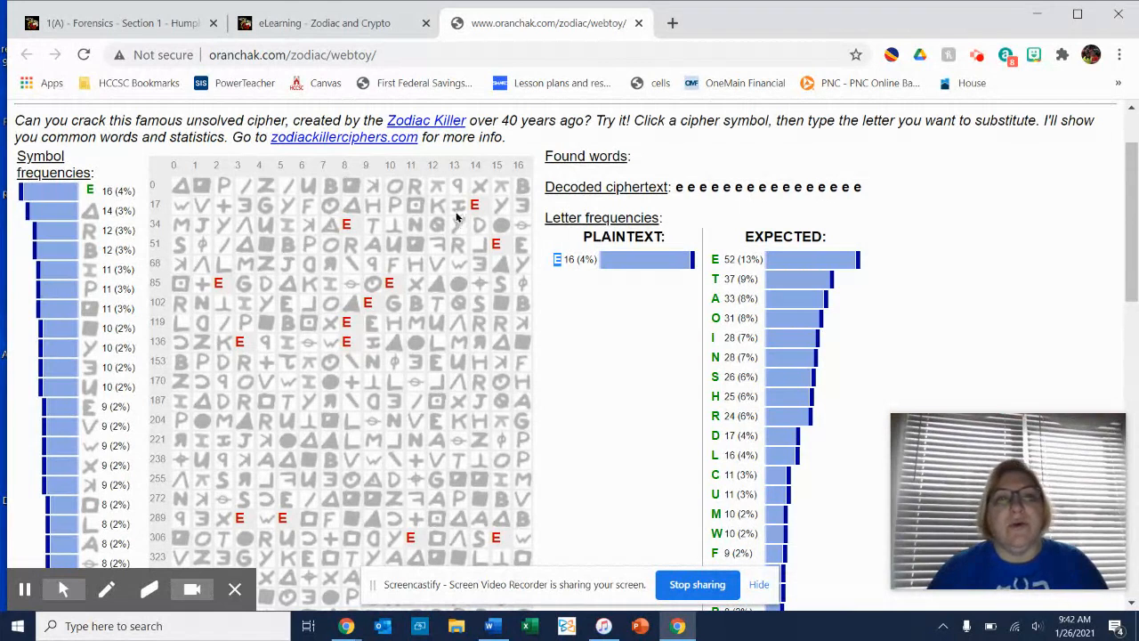
mouse_move(411, 486)
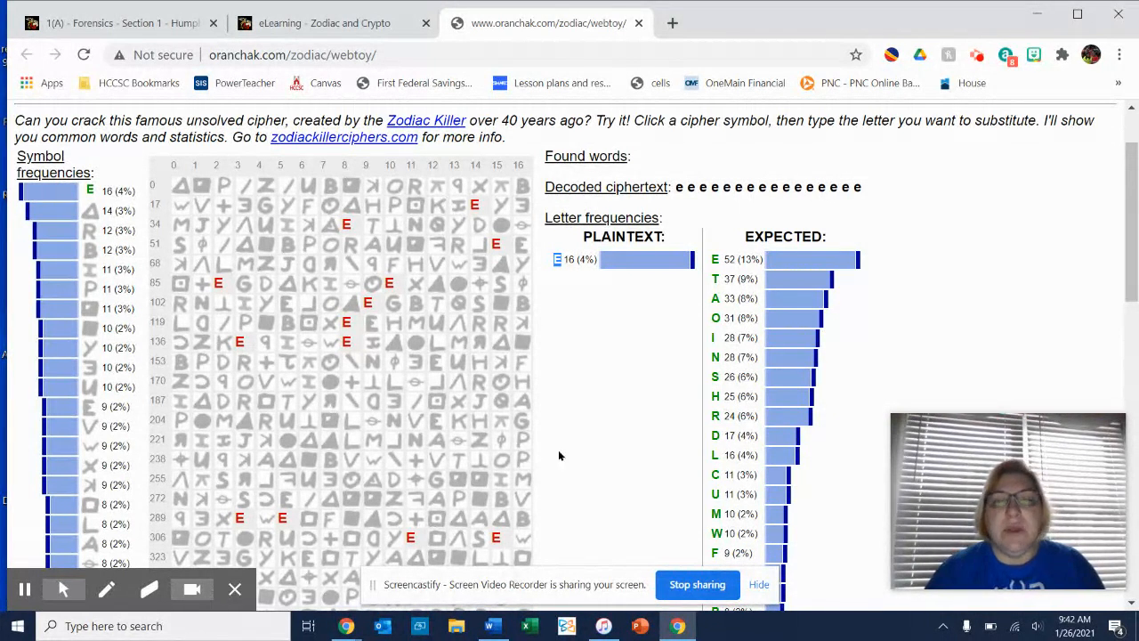
mouse_move(566, 457)
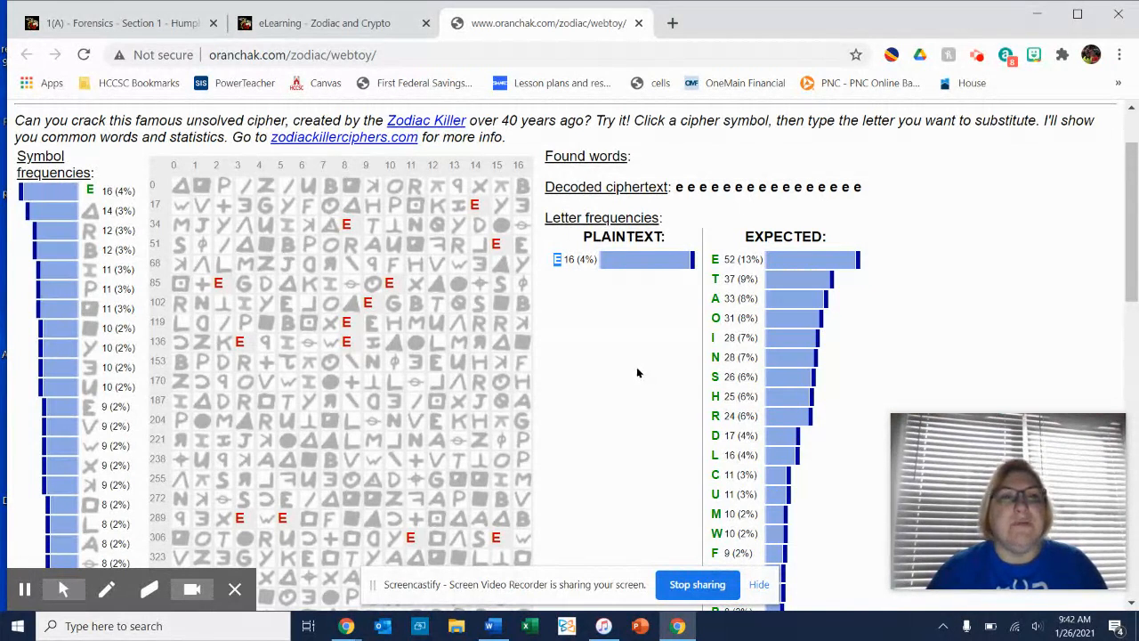
Return to the lesson directions document and follow its Zodiac Typewriter link.
left_click(320, 22)
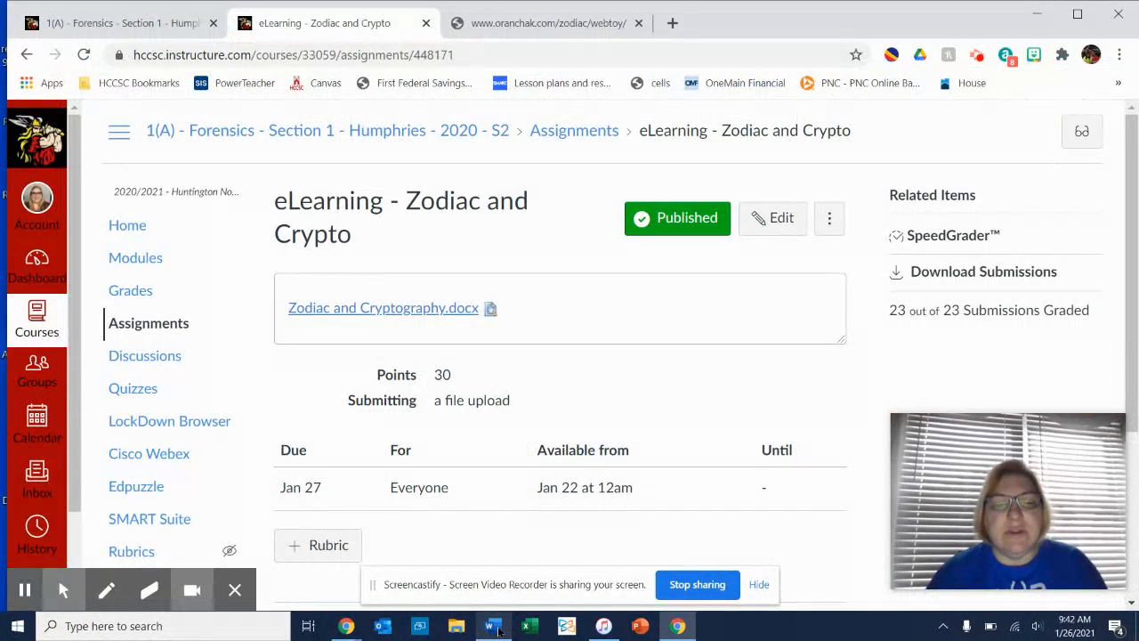
left_click(492, 625)
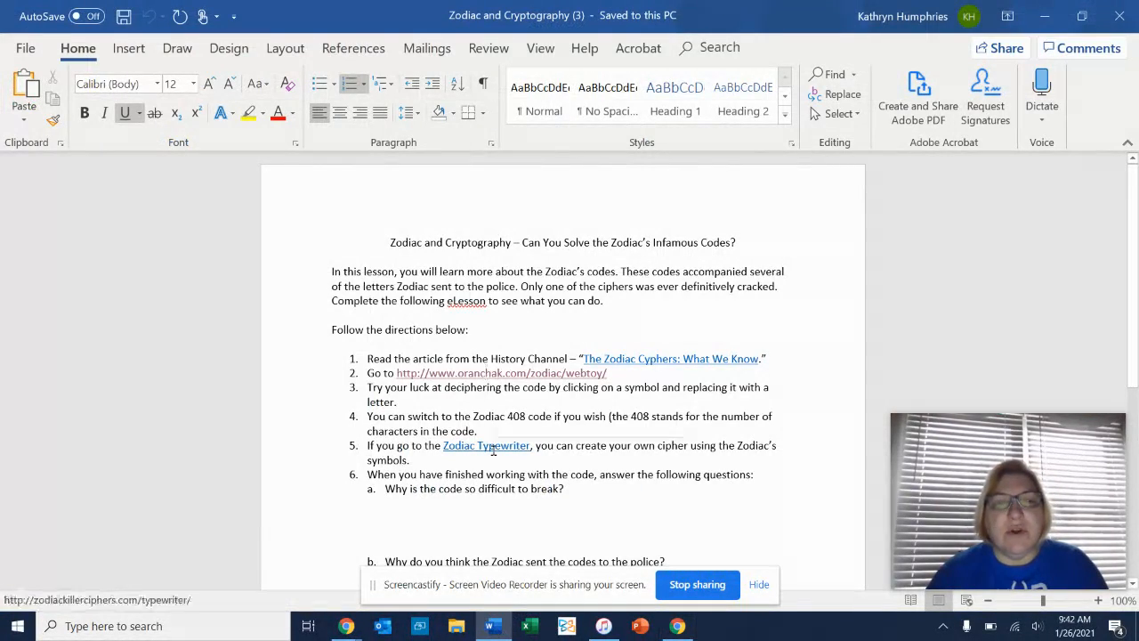
mouse_move(486, 444)
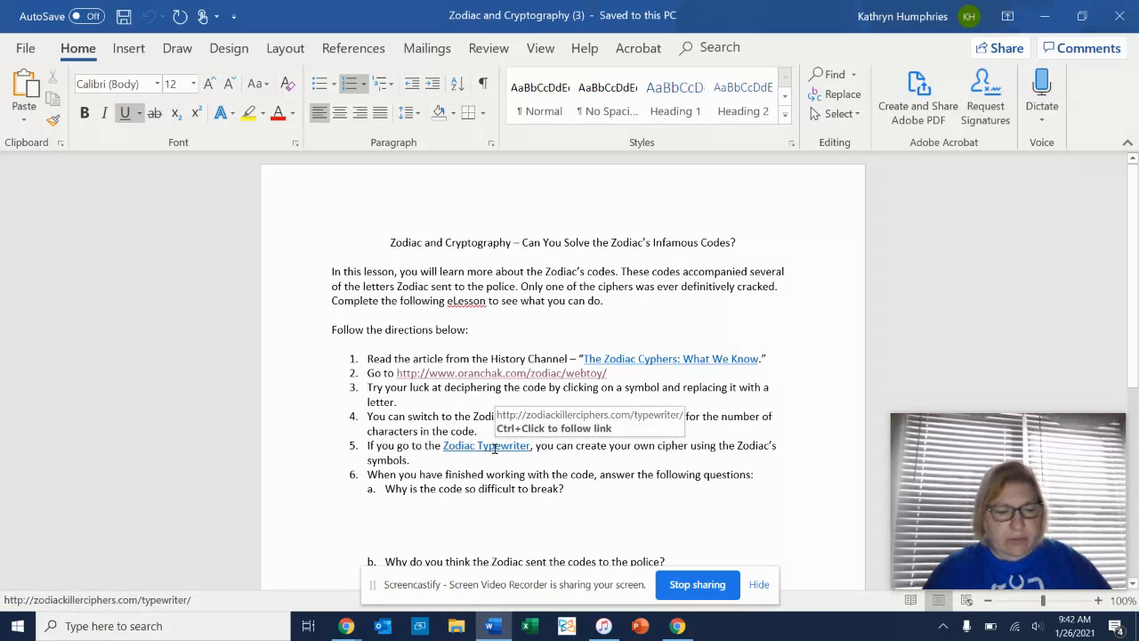
left_click(486, 444)
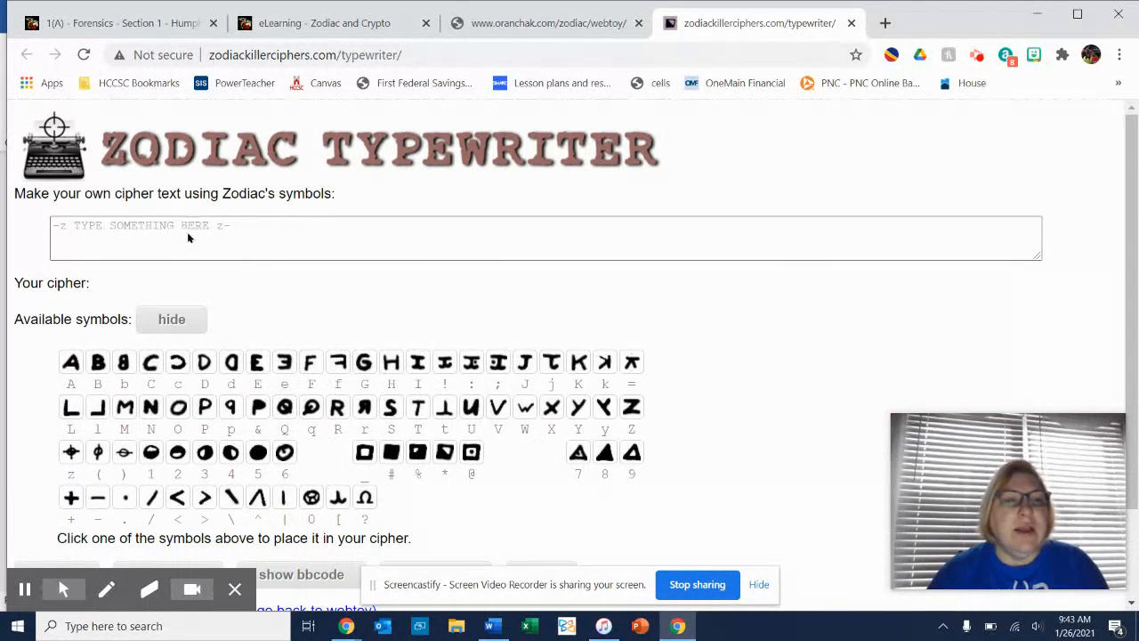
Type a sentence ending ', Hu bomb!' and scroll to its Zodiac cipher output.
left_click(187, 236)
type("Mrs")
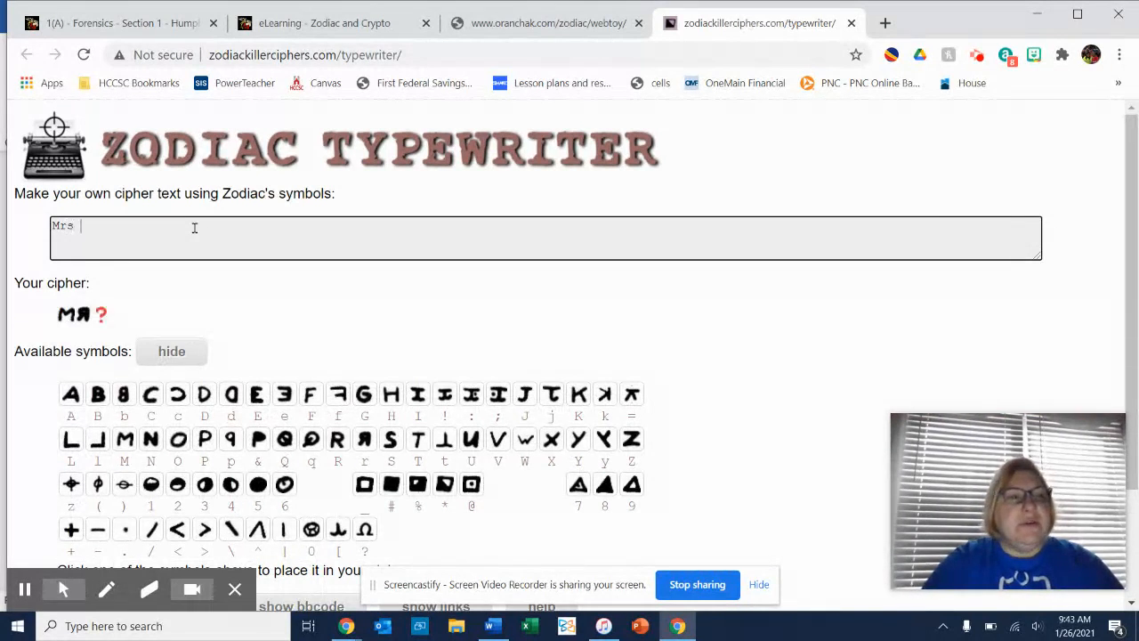
type(", Humphries is the")
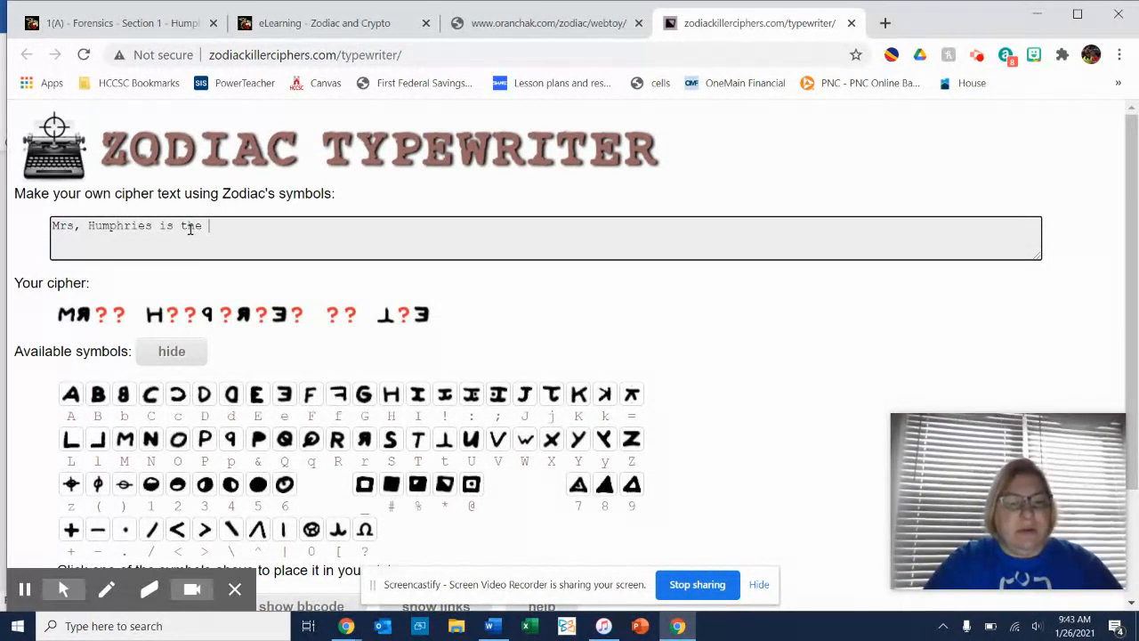
type("bomb!")
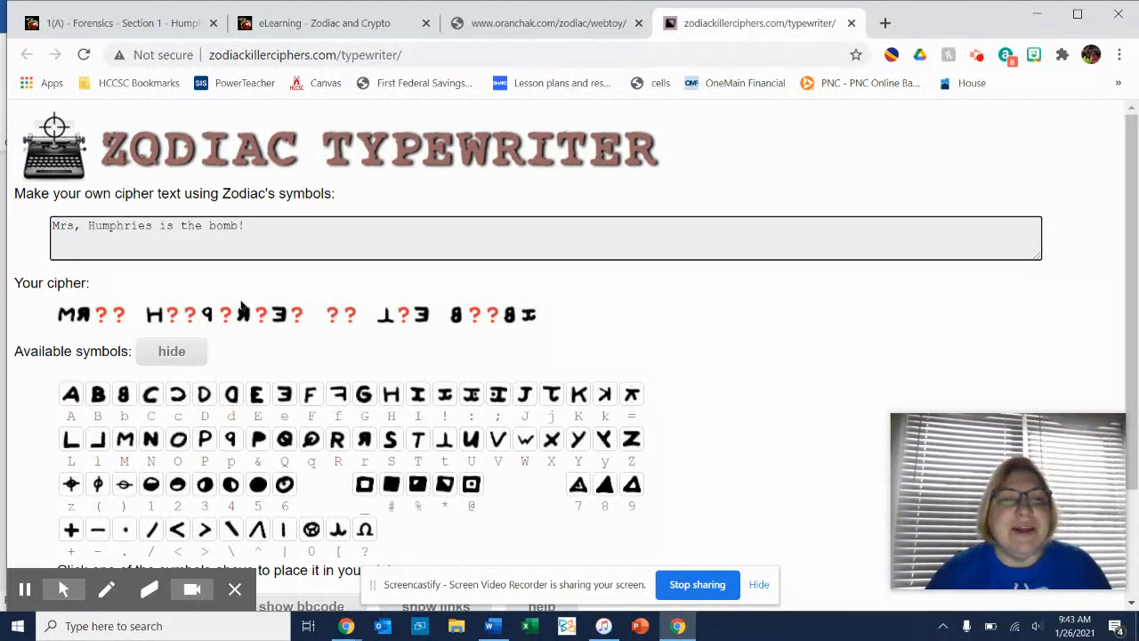
scroll("down", 3)
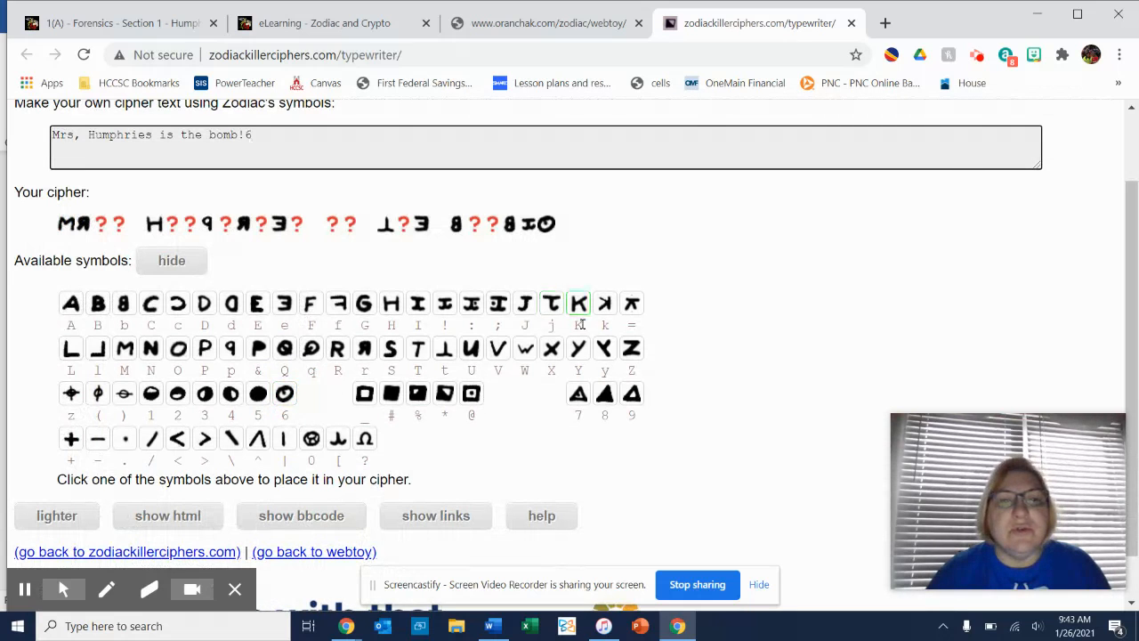
scroll("down", 3)
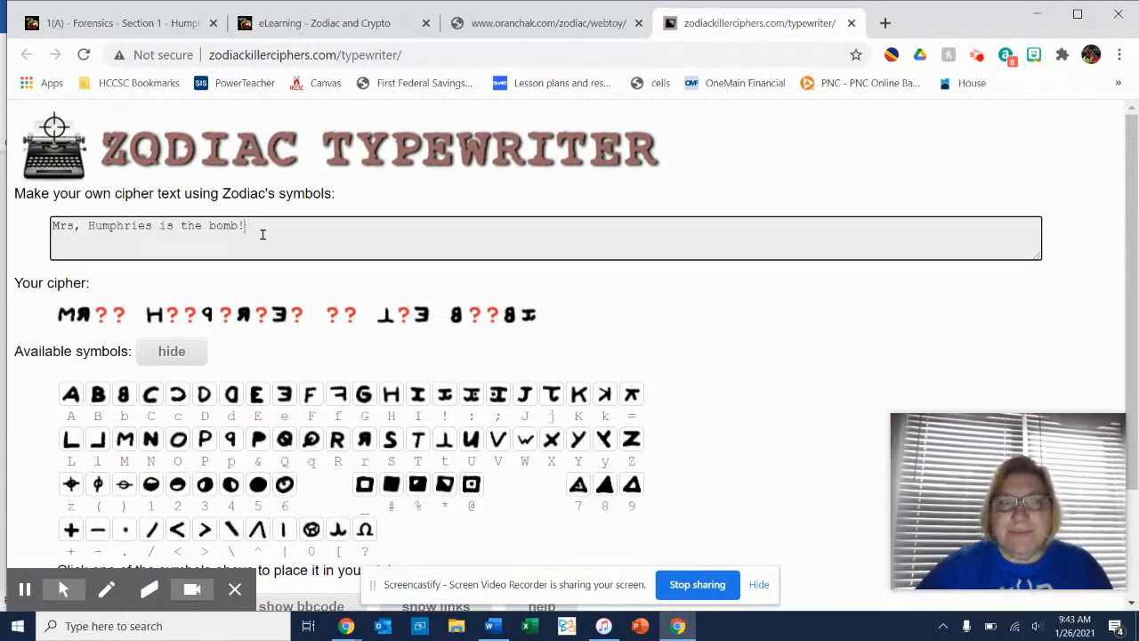
mouse_move(760, 357)
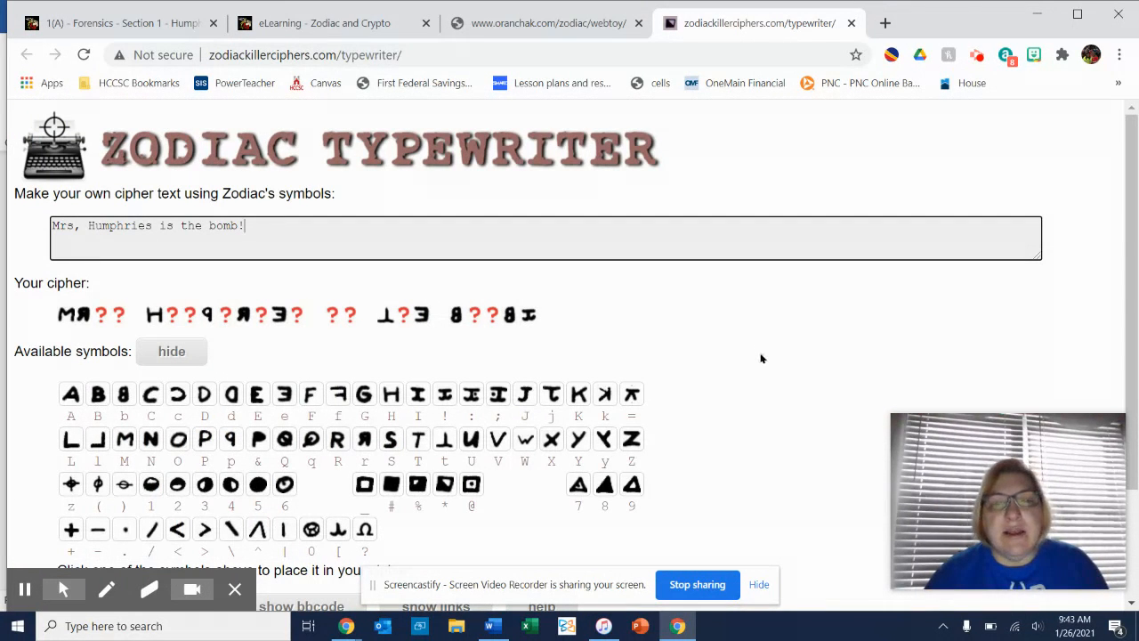